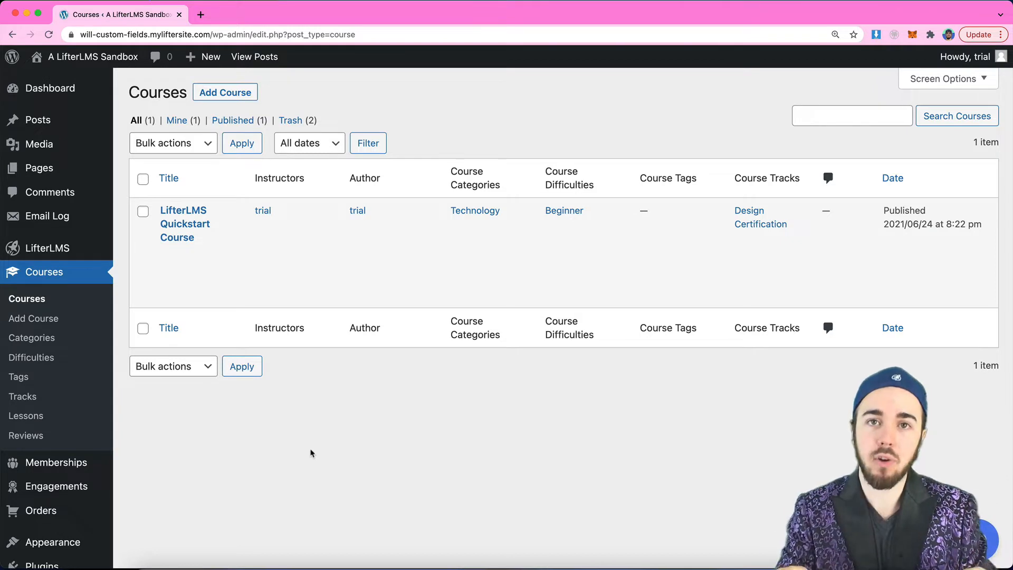
{"action": "mouse_move", "coordinate": [305, 450]}
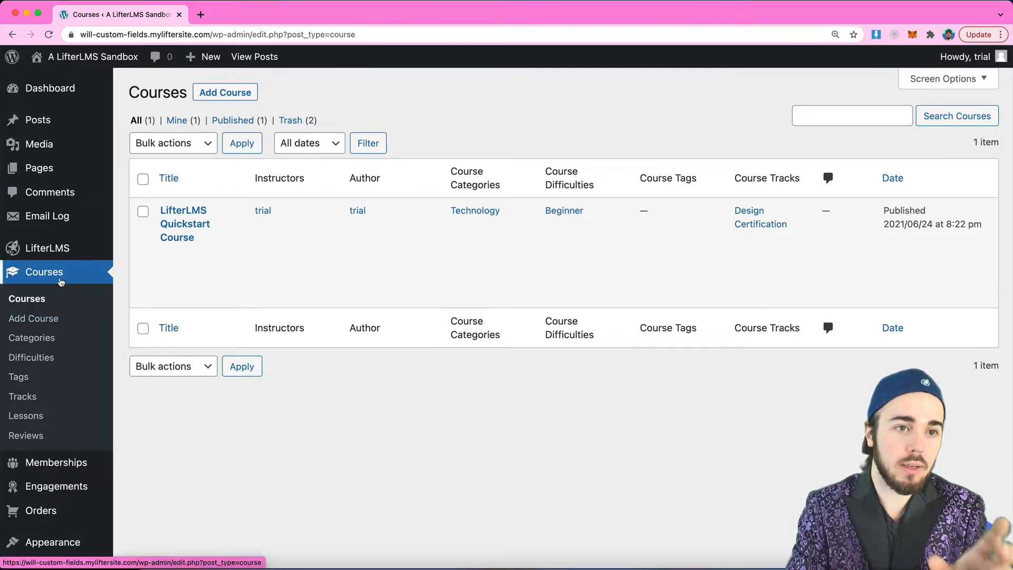
{"action": "mouse_move", "coordinate": [177, 237]}
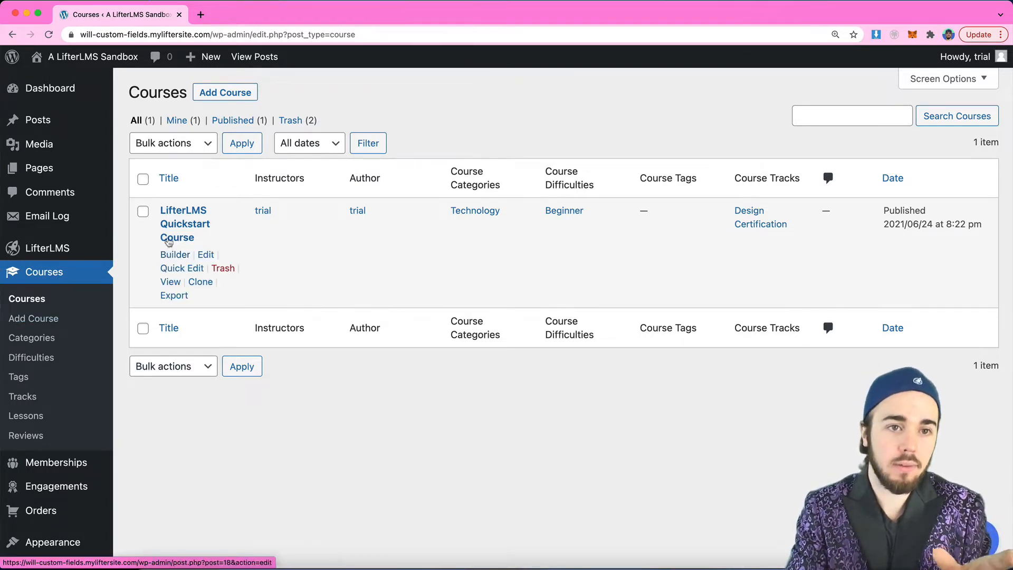
Open the Quickstart Course builder with Section 1 'Getting Started' expanded to list its lessons.
{"action": "left_click", "coordinate": [175, 255]}
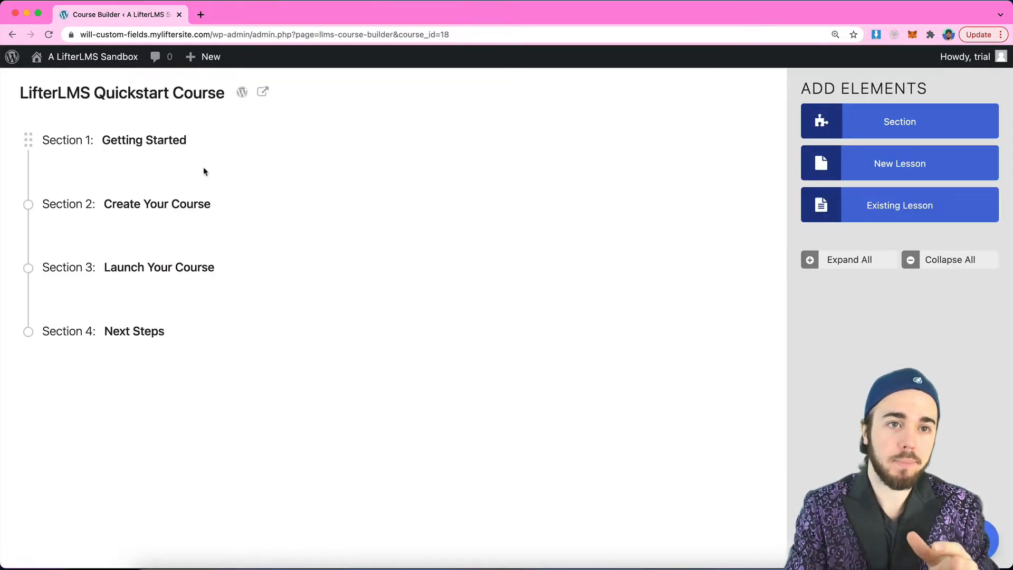
{"action": "left_click", "coordinate": [223, 141]}
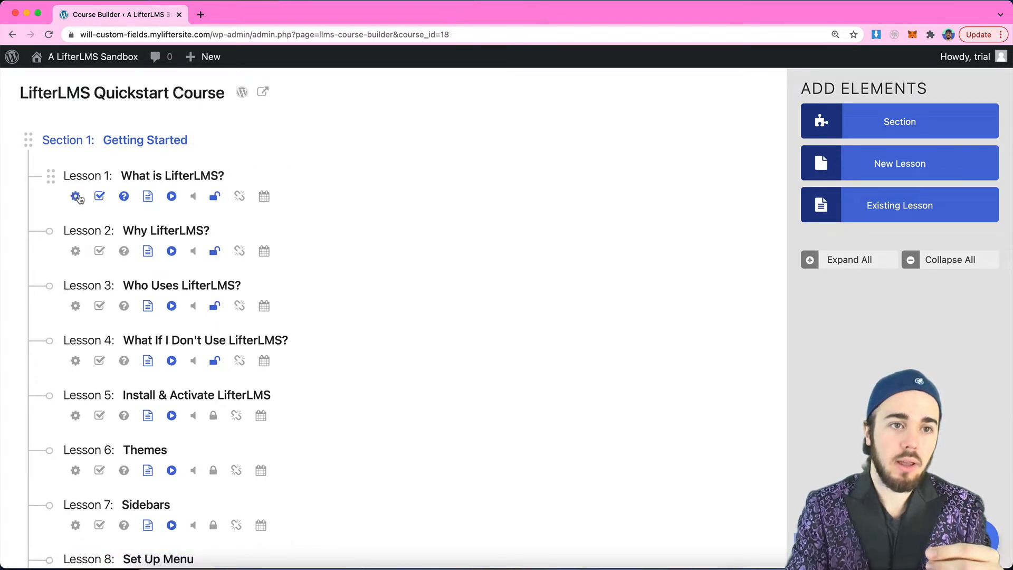
{"action": "mouse_move", "coordinate": [76, 196]}
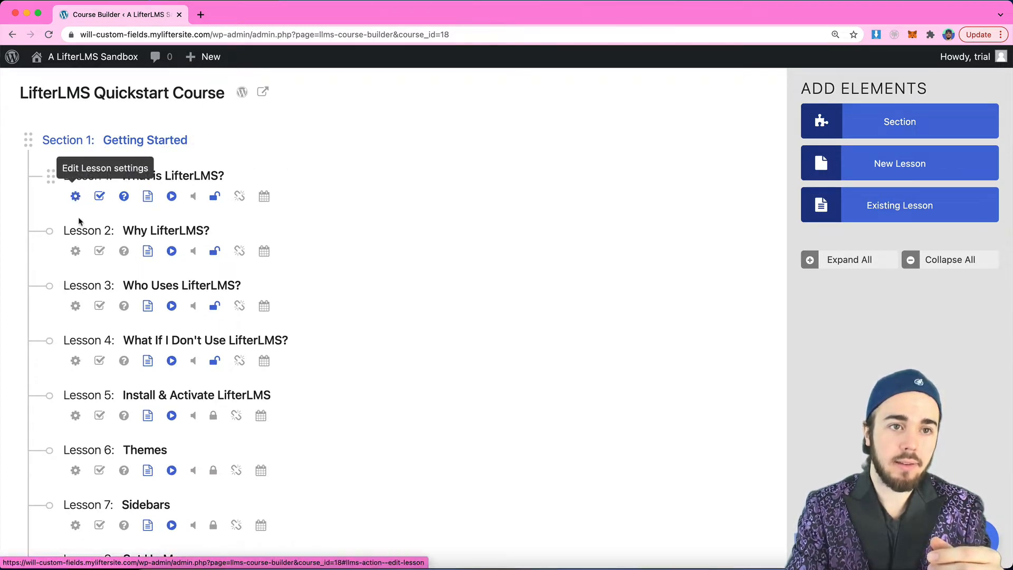
{"action": "mouse_move", "coordinate": [74, 254]}
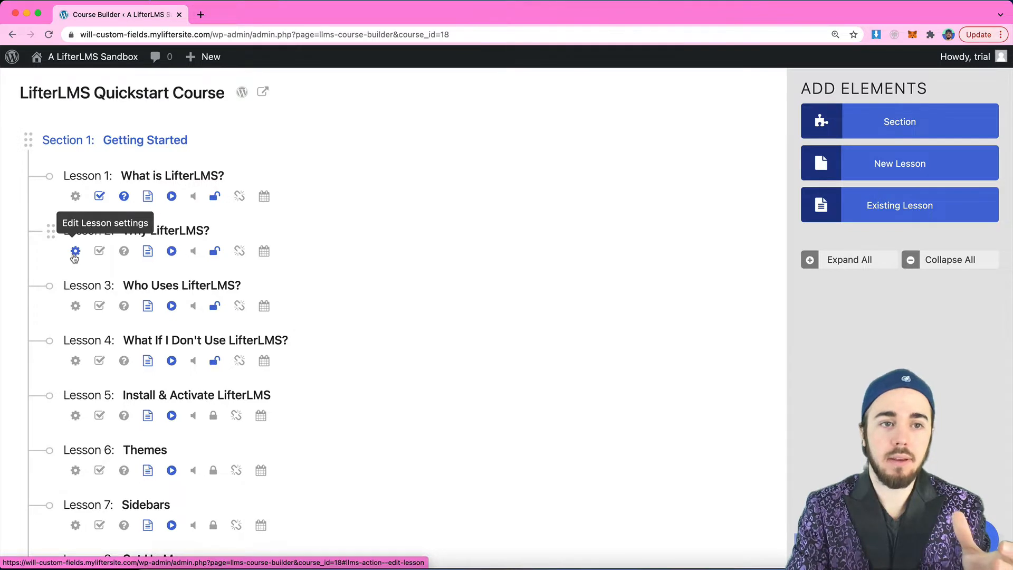
In the 'Why LifterLMS?' lesson settings, choose the 'On a specific date' drip method.
{"action": "left_click", "coordinate": [75, 251]}
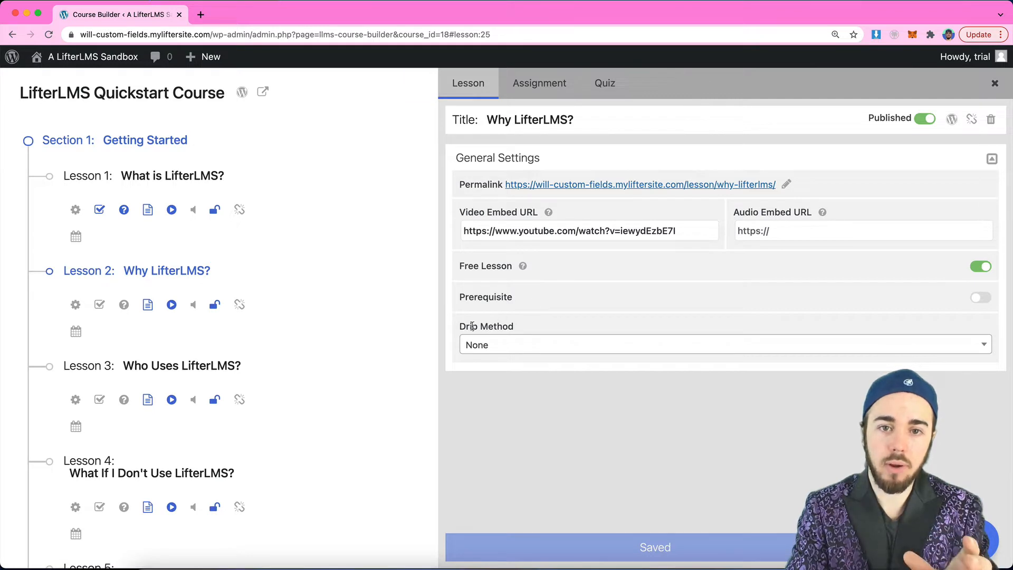
{"action": "mouse_move", "coordinate": [494, 350]}
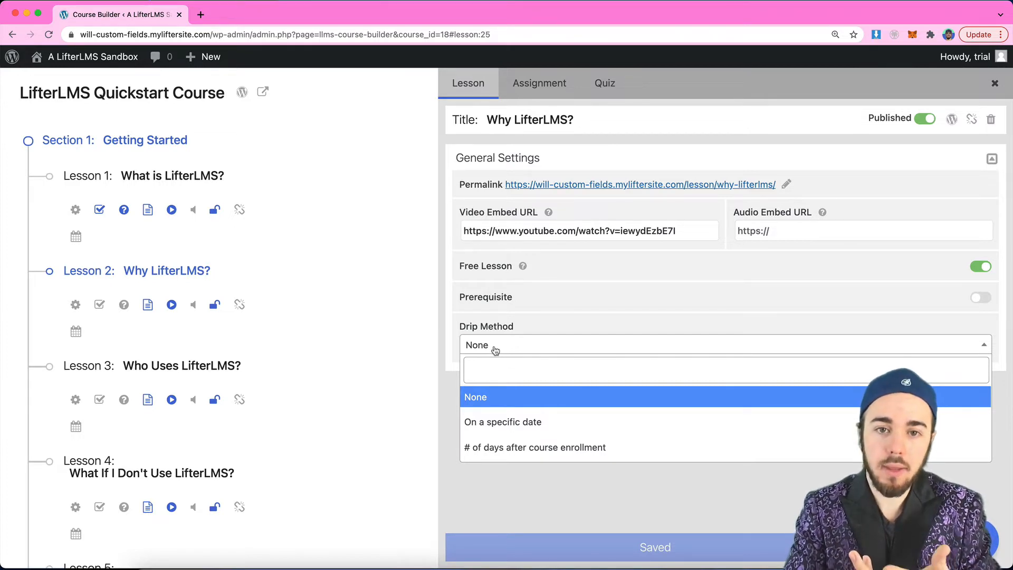
{"action": "mouse_move", "coordinate": [511, 431]}
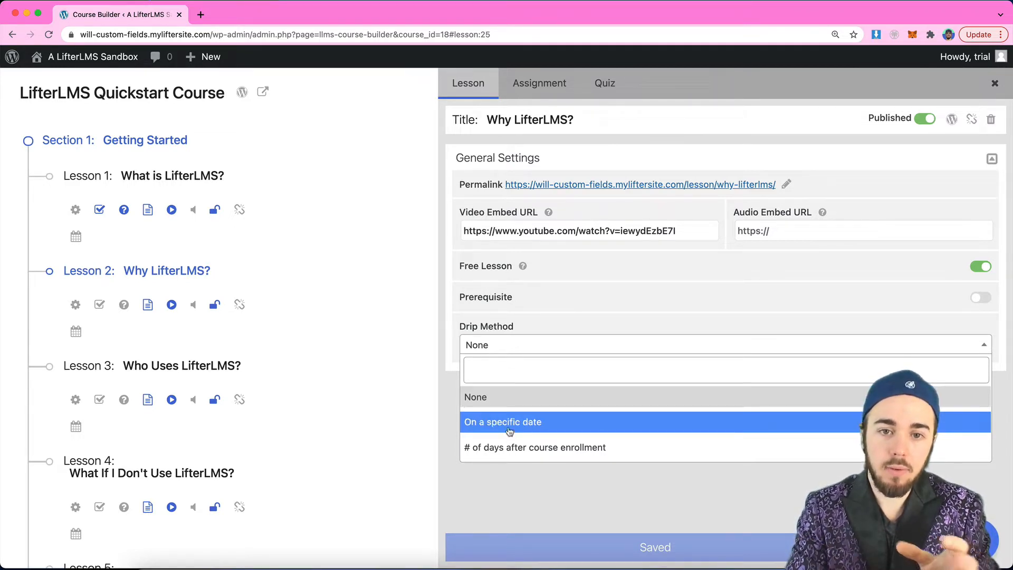
{"action": "left_click", "coordinate": [502, 422]}
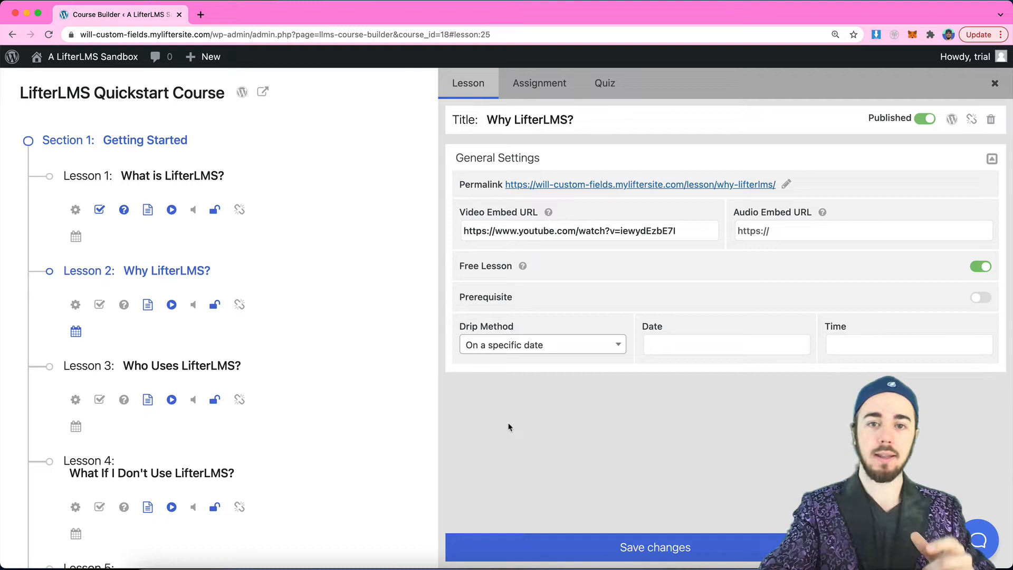
{"action": "mouse_move", "coordinate": [588, 345]}
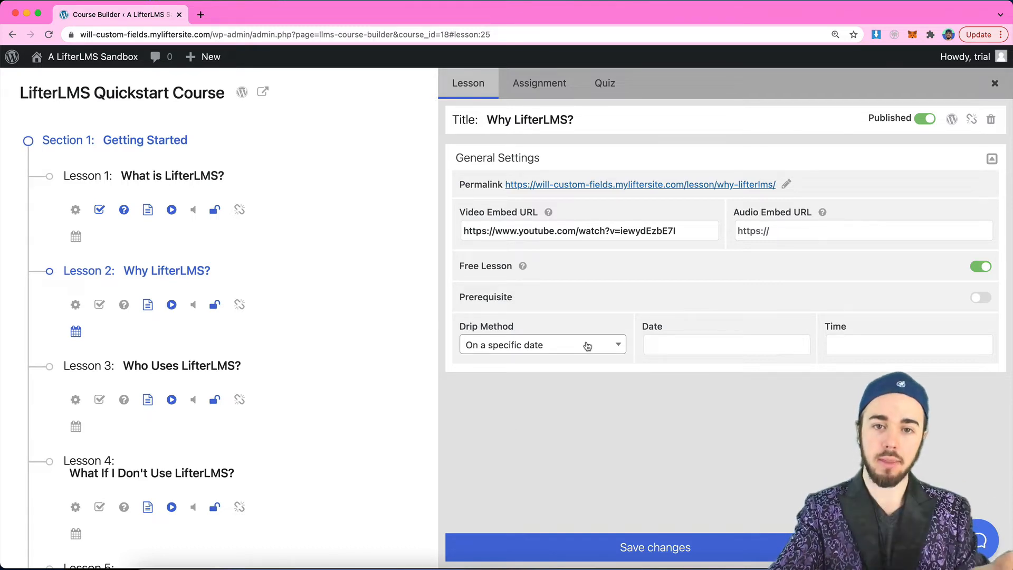
Pick January 2, 2022 from the calendar as the drip date for 'Why LifterLMS?'.
{"action": "left_click", "coordinate": [726, 344]}
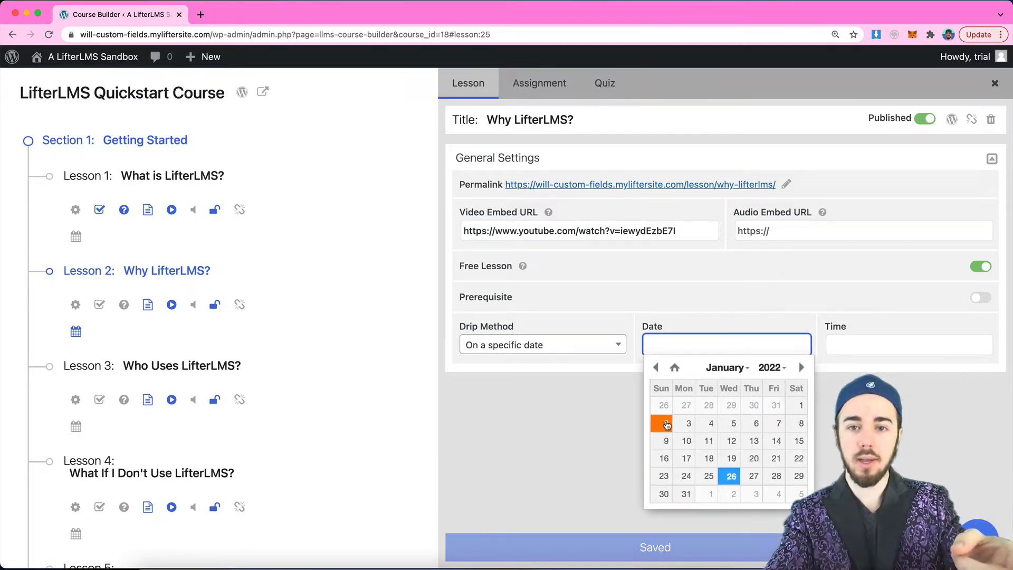
{"action": "left_click", "coordinate": [661, 423]}
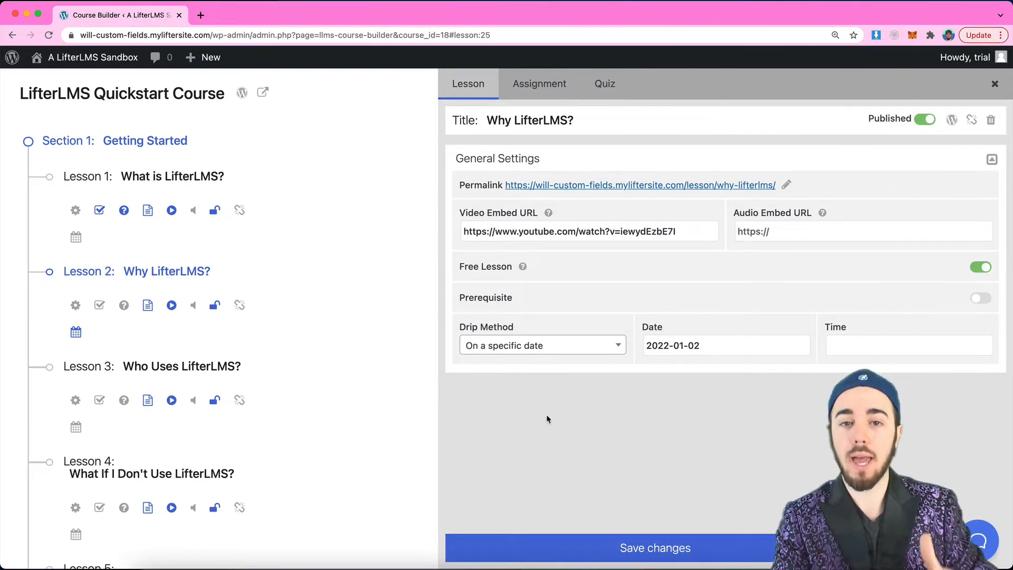
Switch the drip method to days after course enrollment, set to 1 day.
{"action": "left_click", "coordinate": [542, 345]}
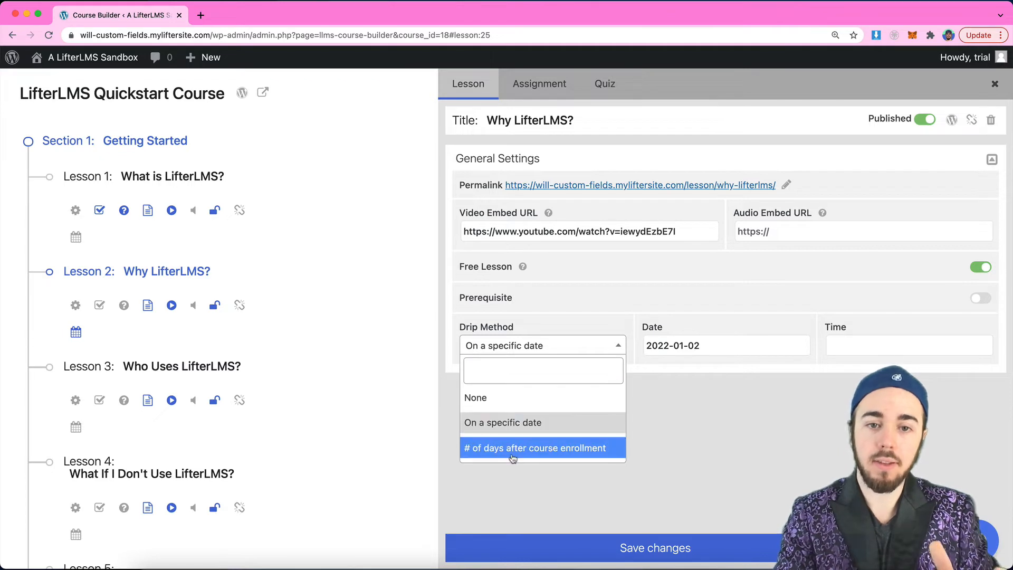
{"action": "left_click", "coordinate": [534, 448]}
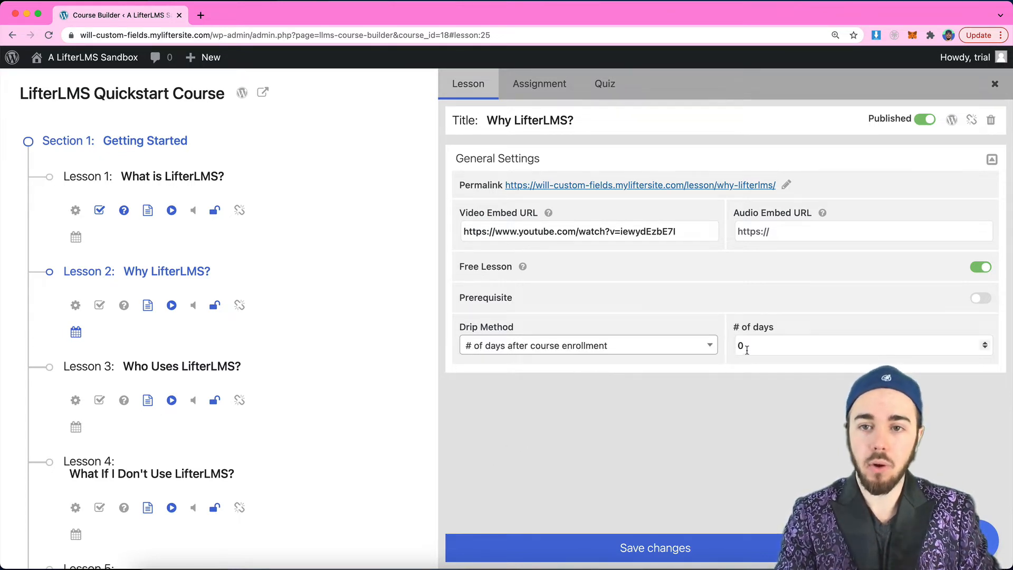
{"action": "type", "text": "1"}
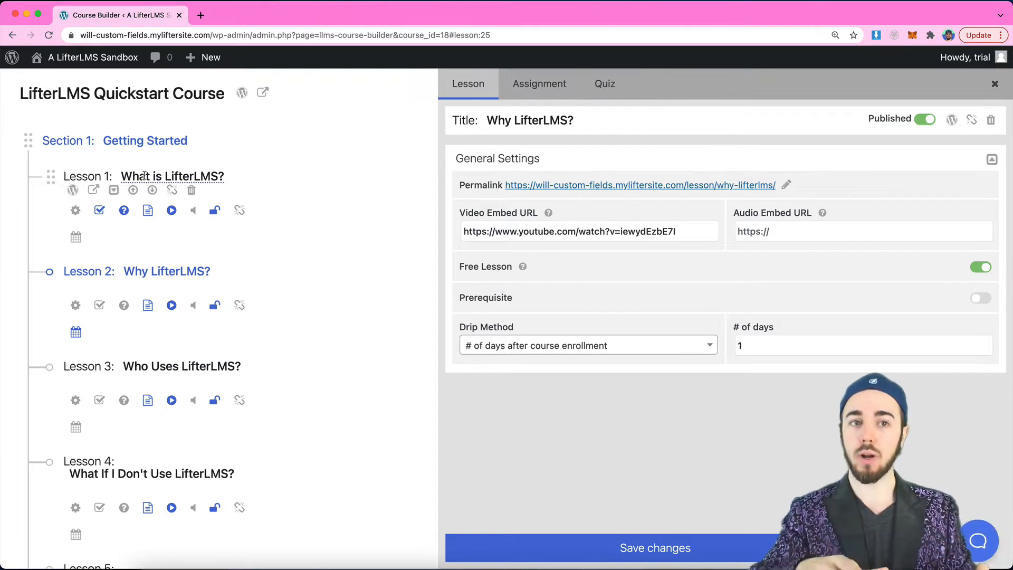
{"action": "mouse_move", "coordinate": [76, 333]}
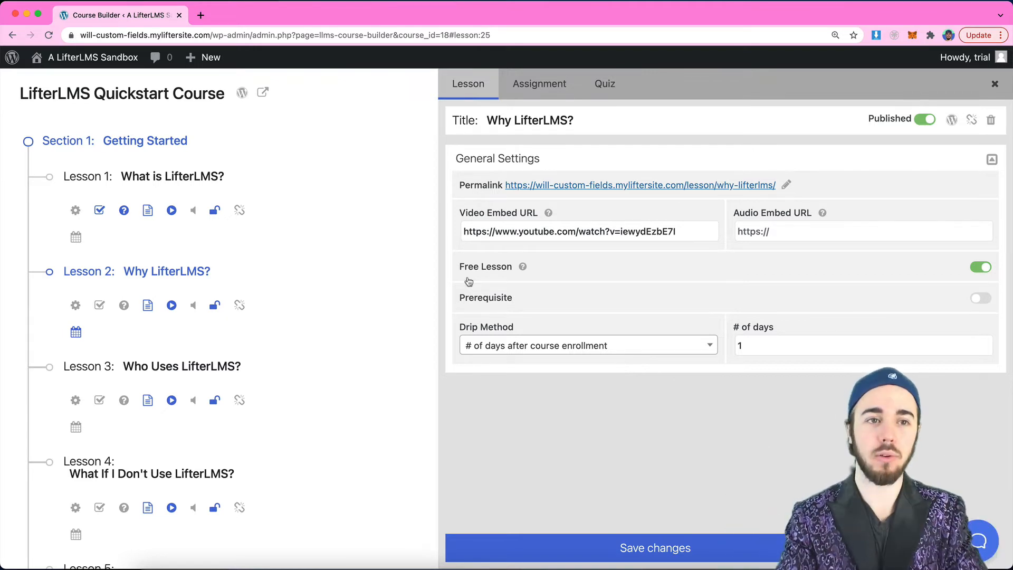
{"action": "mouse_move", "coordinate": [76, 210]}
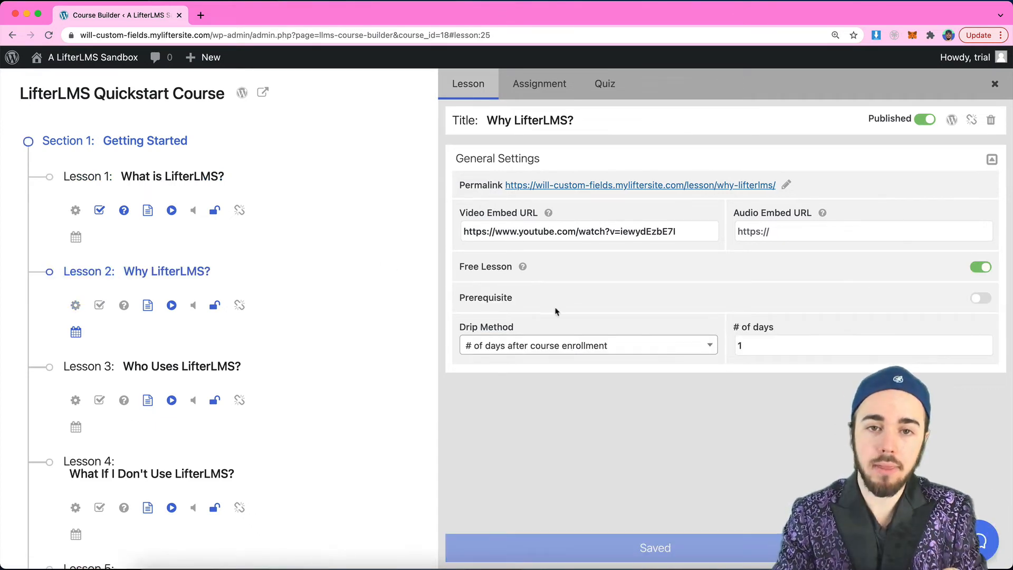
Enable prerequisites so 'Why LifterLMS?' requires Lesson 1 and 'Who Uses LifterLMS?' requires Lesson 2.
{"action": "left_click", "coordinate": [981, 297]}
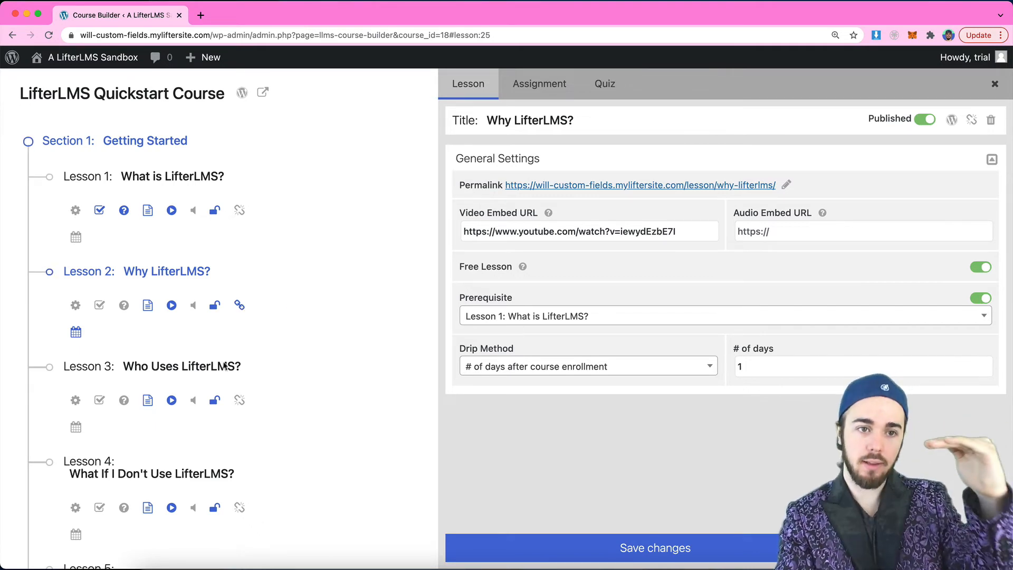
{"action": "left_click", "coordinate": [181, 366]}
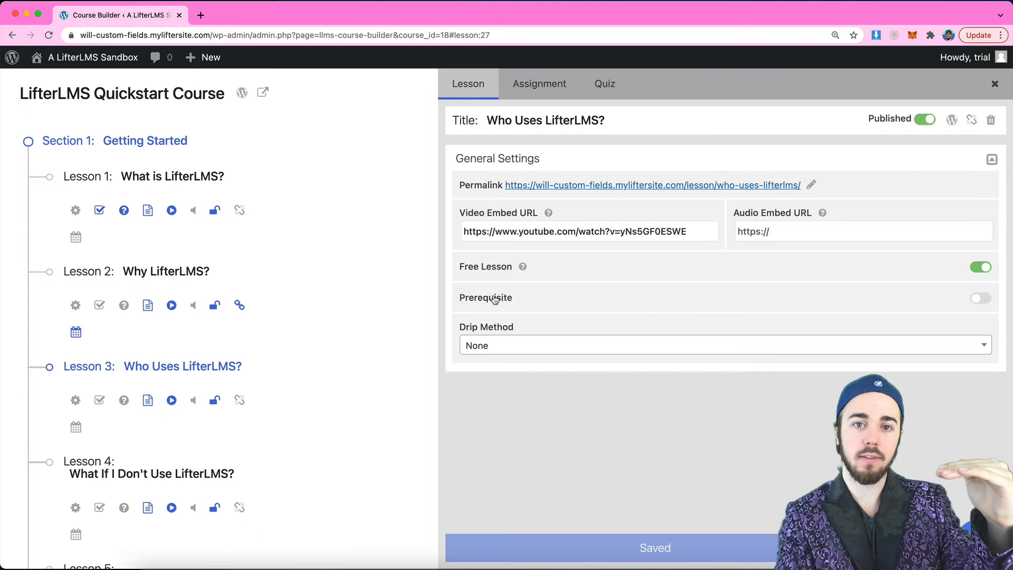
{"action": "left_click", "coordinate": [981, 297]}
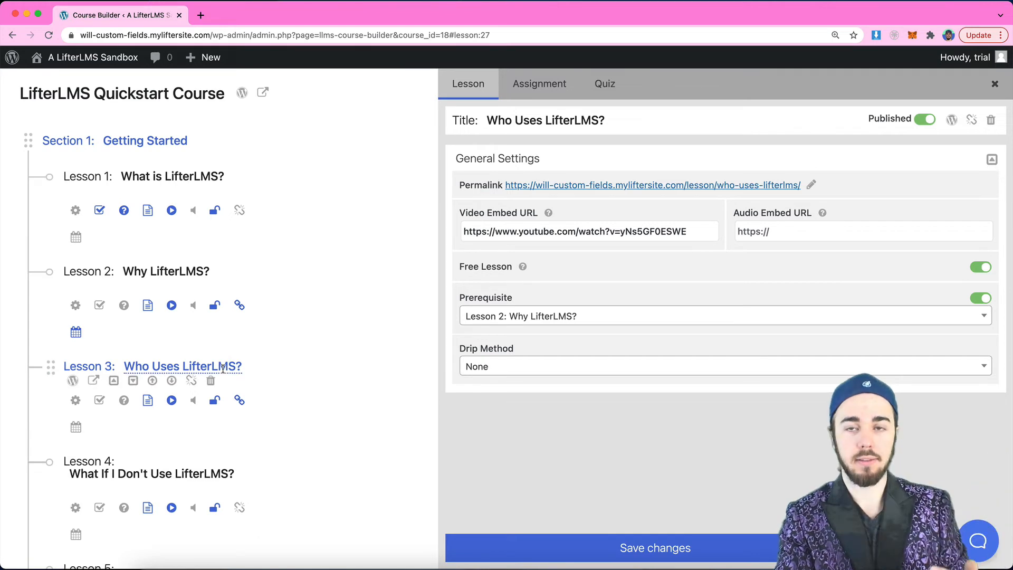
{"action": "mouse_move", "coordinate": [143, 353]}
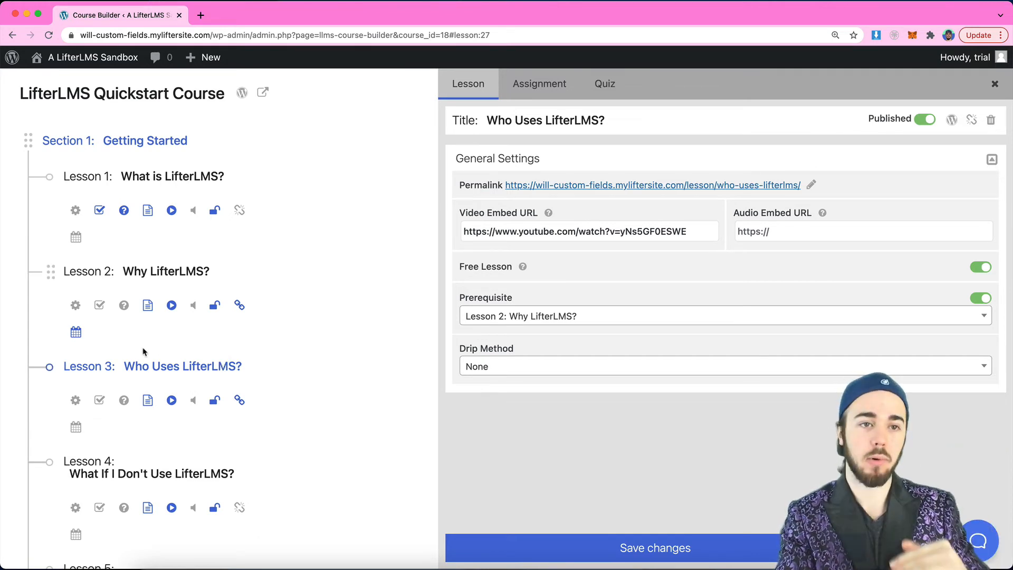
Change 'Why LifterLMS?' to drip by days after prerequisite lesson completion, keeping the 1-day value.
{"action": "left_click", "coordinate": [75, 304]}
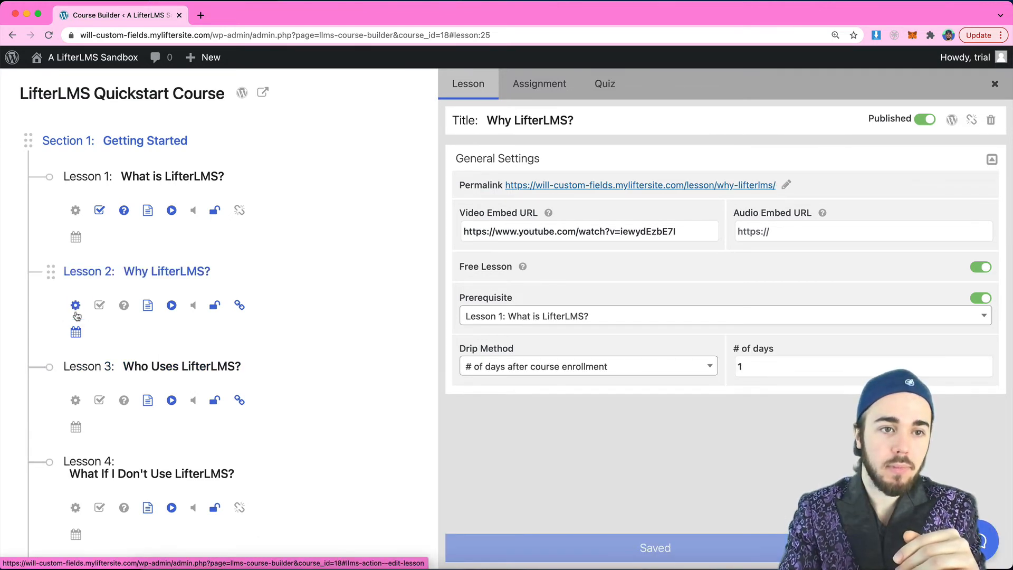
{"action": "left_click", "coordinate": [589, 366]}
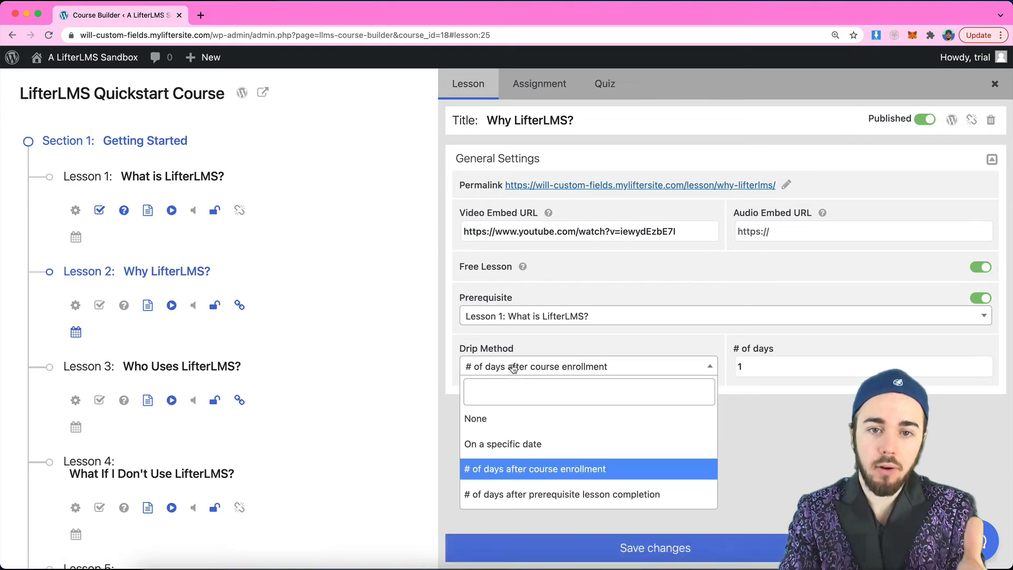
{"action": "mouse_move", "coordinate": [539, 502]}
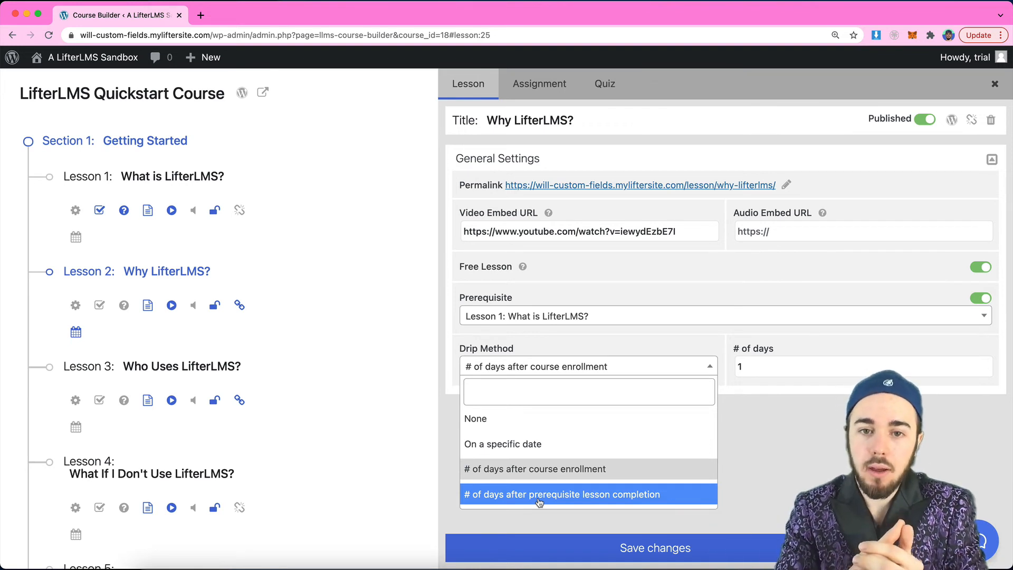
{"action": "left_click", "coordinate": [561, 494]}
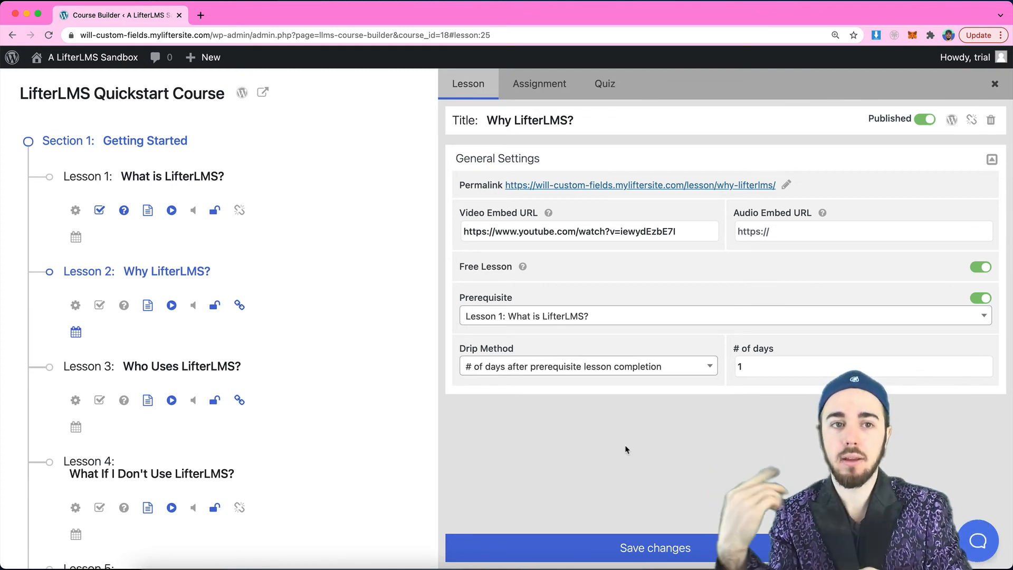
{"action": "mouse_move", "coordinate": [609, 430]}
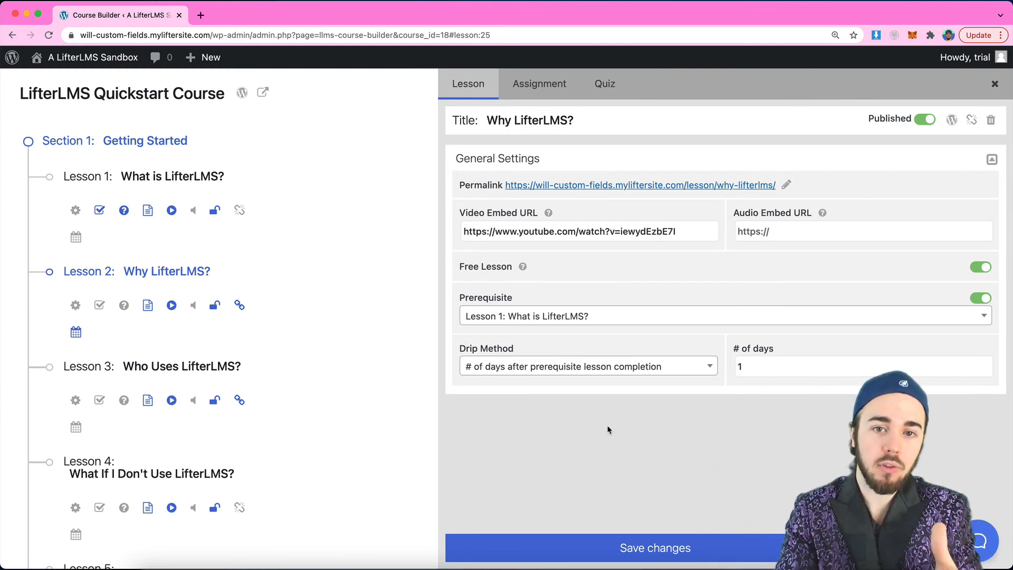
{"action": "left_click", "coordinate": [589, 366]}
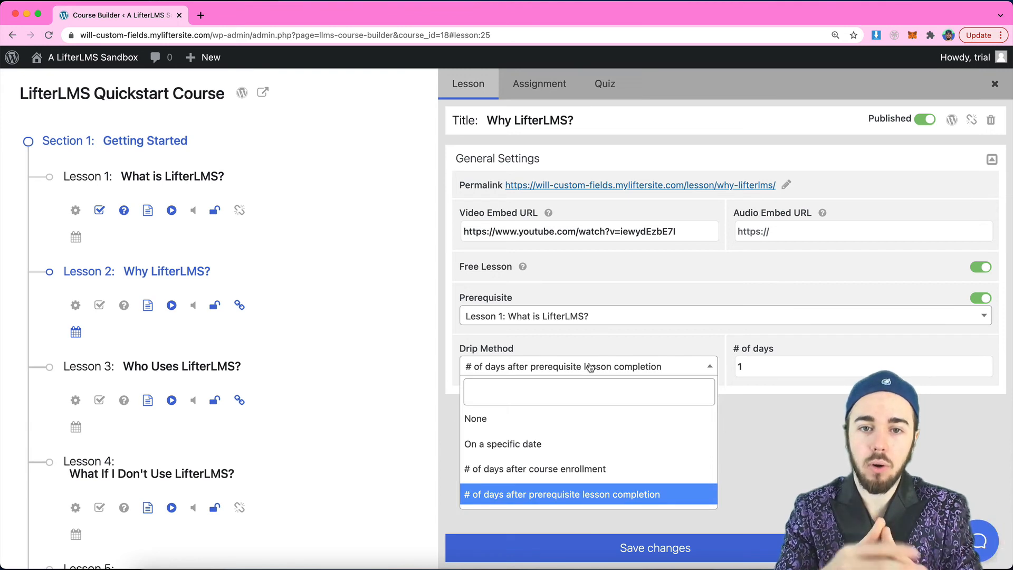